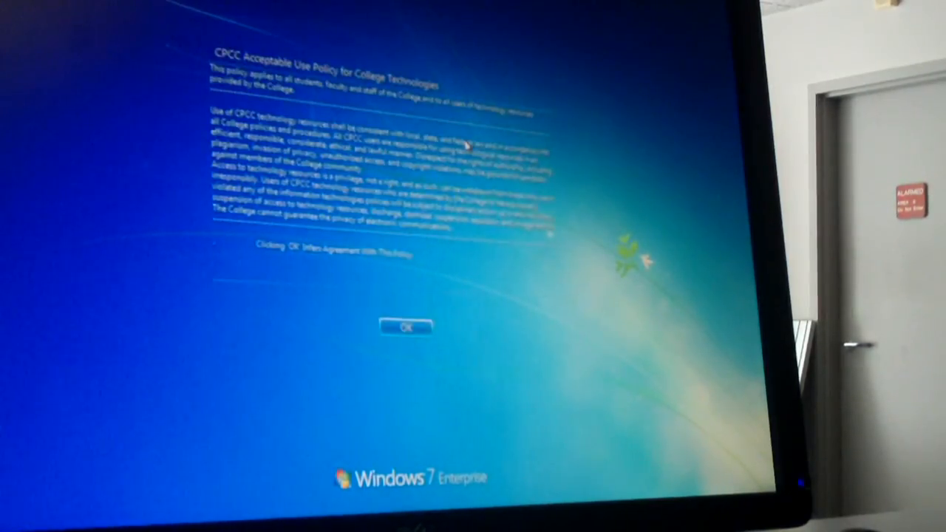
Step: Accept the college use policy and show the downloaded cpu-z folder's files via Documents
left_click(405, 327)
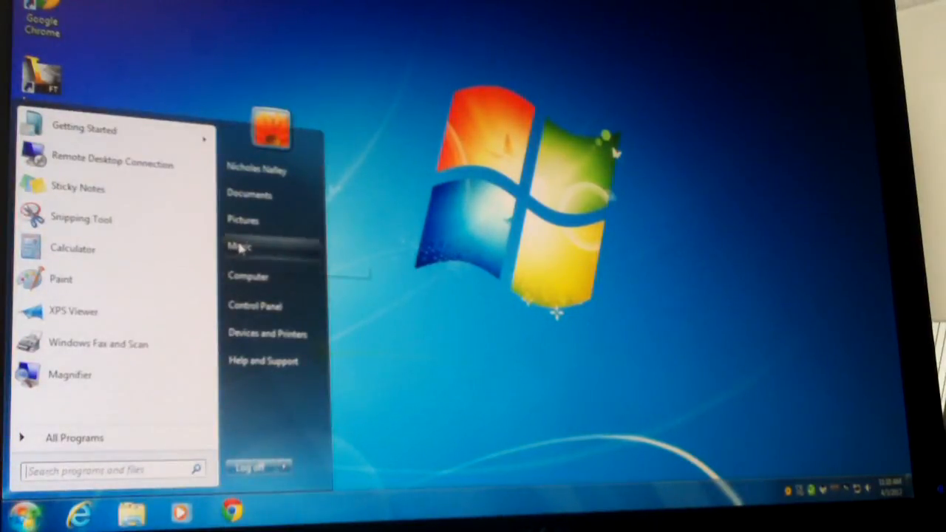
left_click(250, 195)
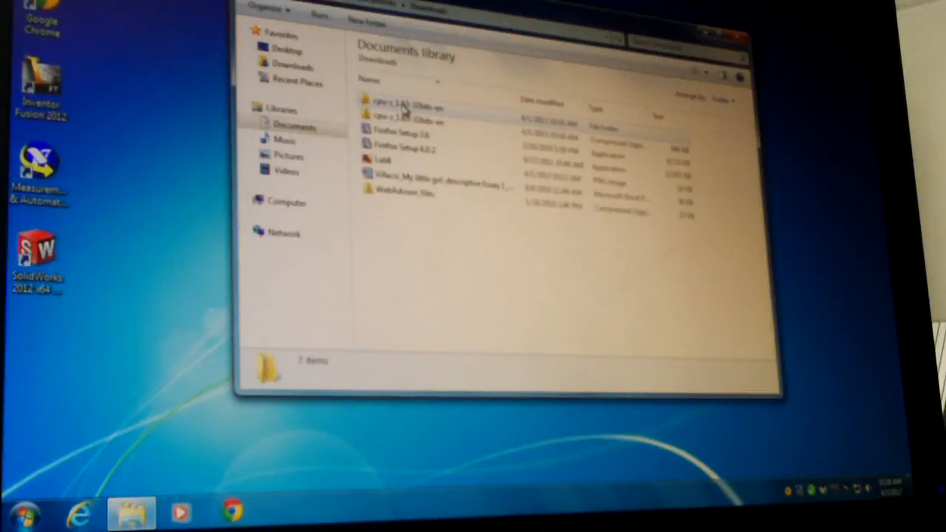
double_click(399, 107)
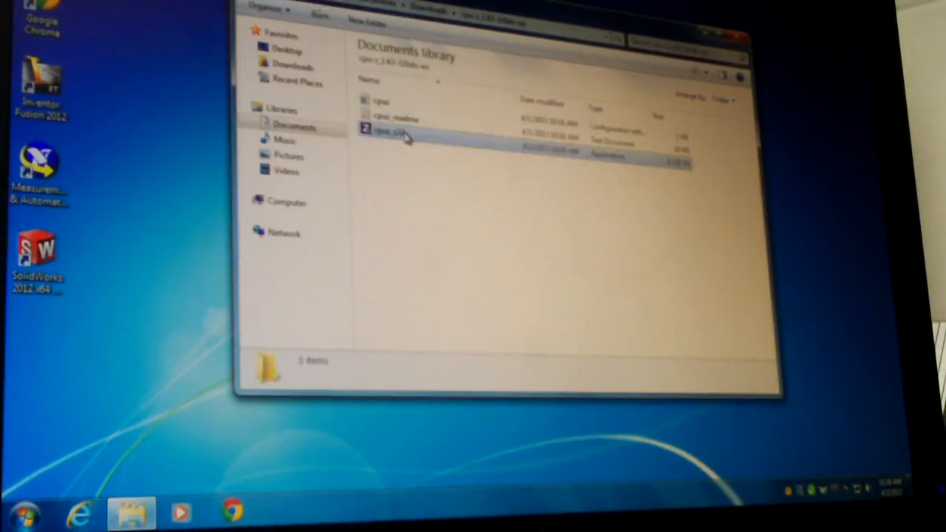
Step: Run cpuz_x32, review the CPU, Mainboard and Memory details, close it and reach the Start menu
double_click(384, 131)
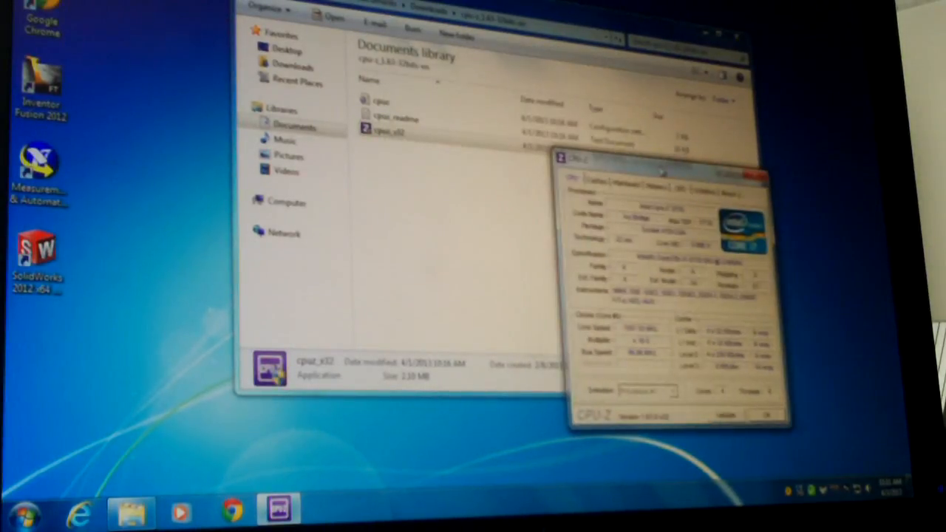
left_click(626, 147)
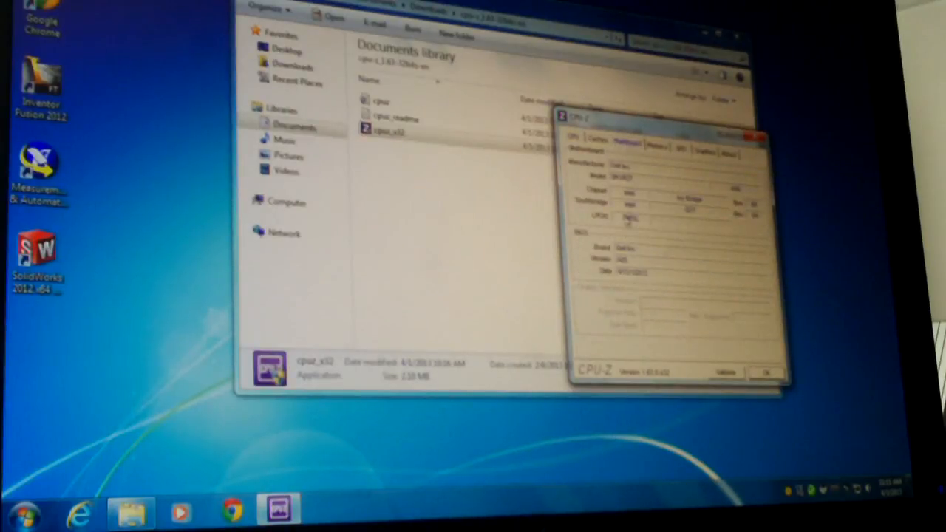
left_click(656, 147)
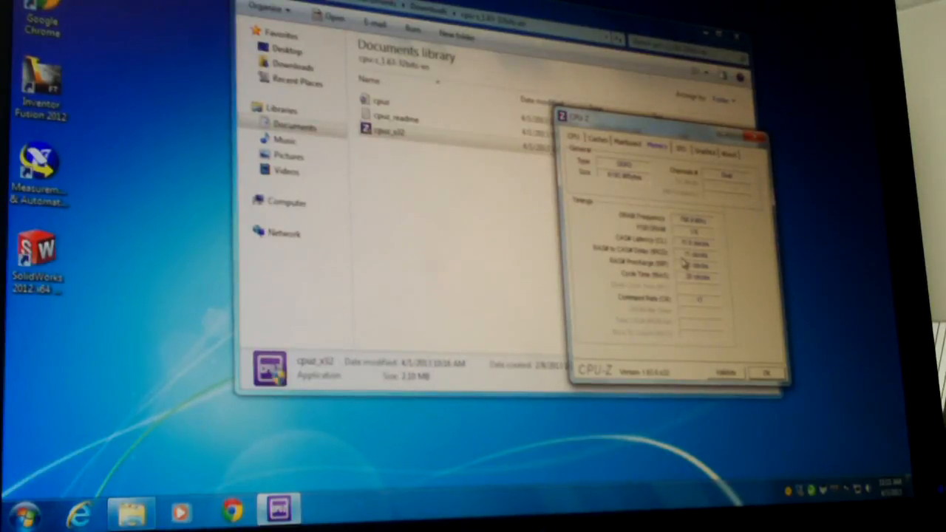
left_click(704, 152)
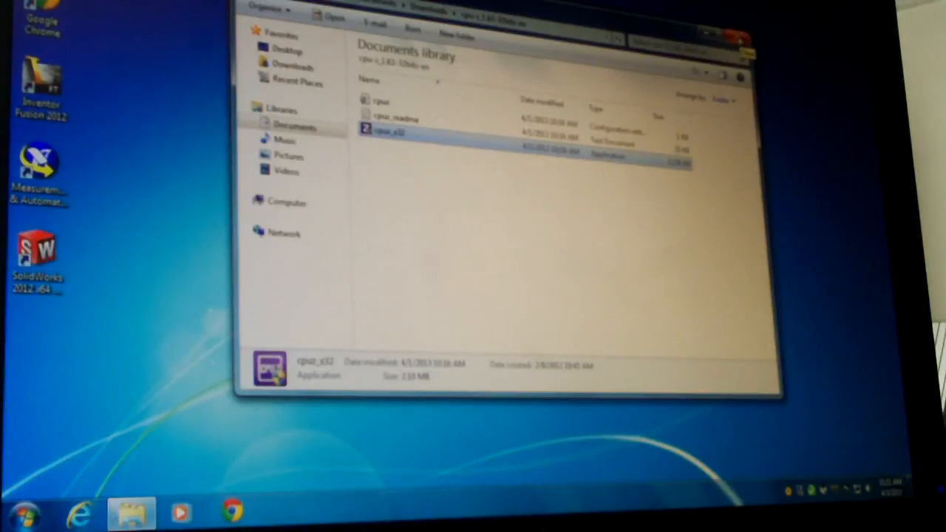
left_click(22, 512)
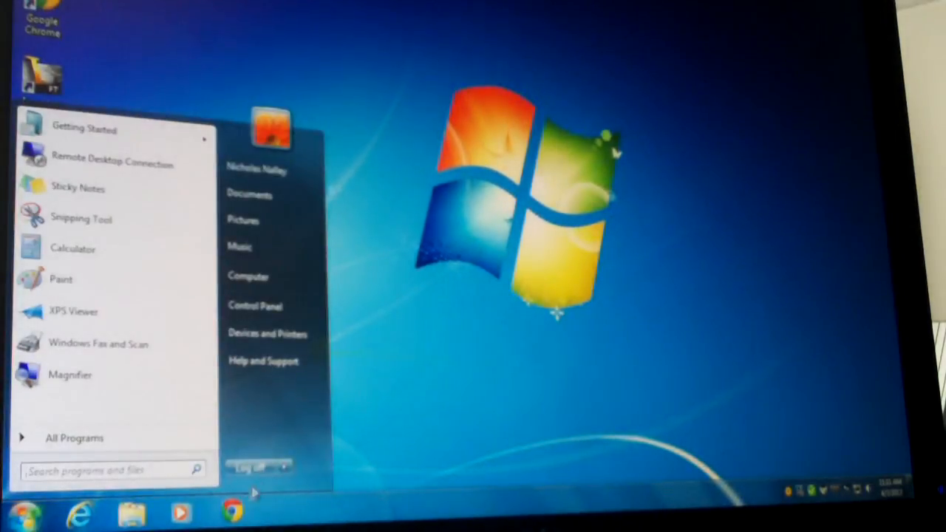